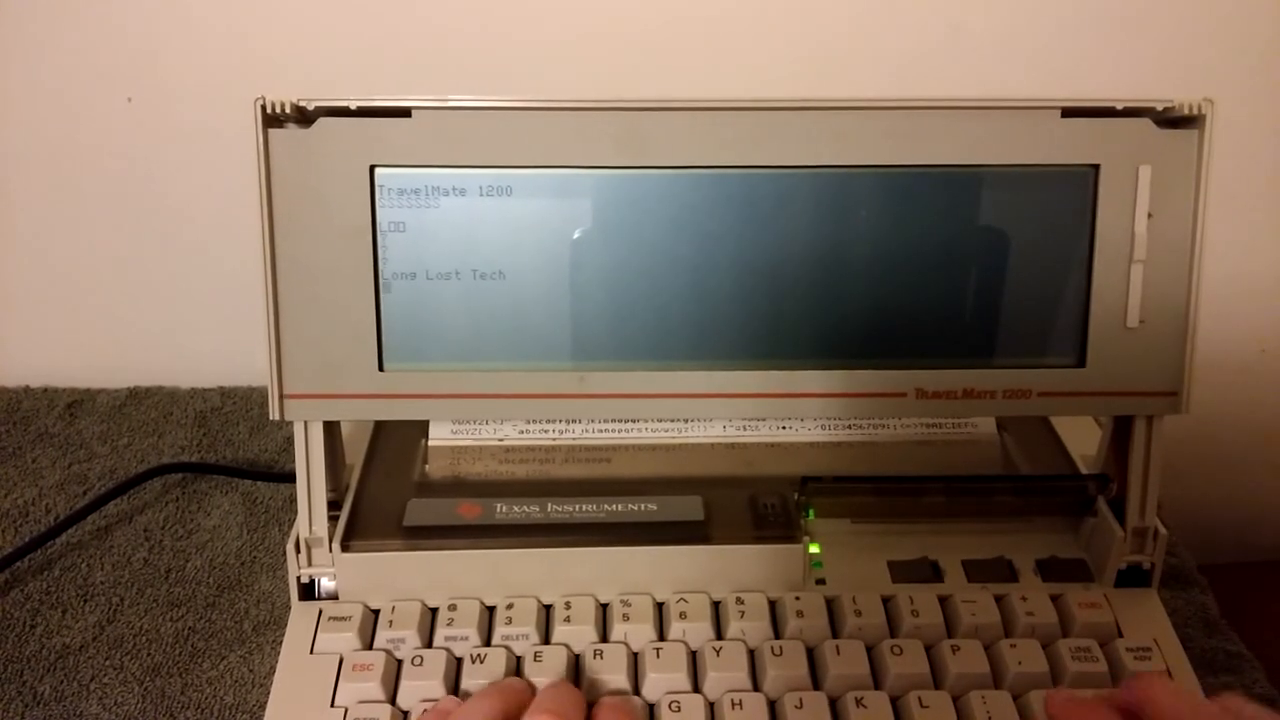
pyautogui.write('Te')
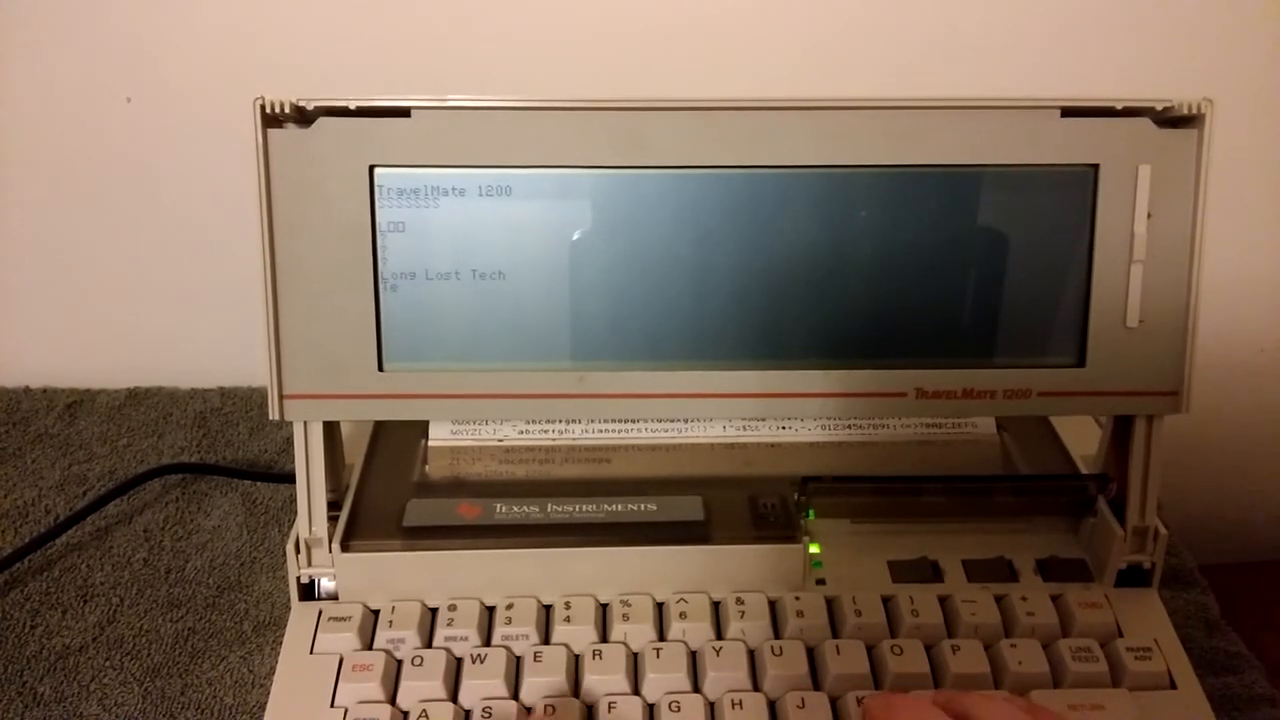